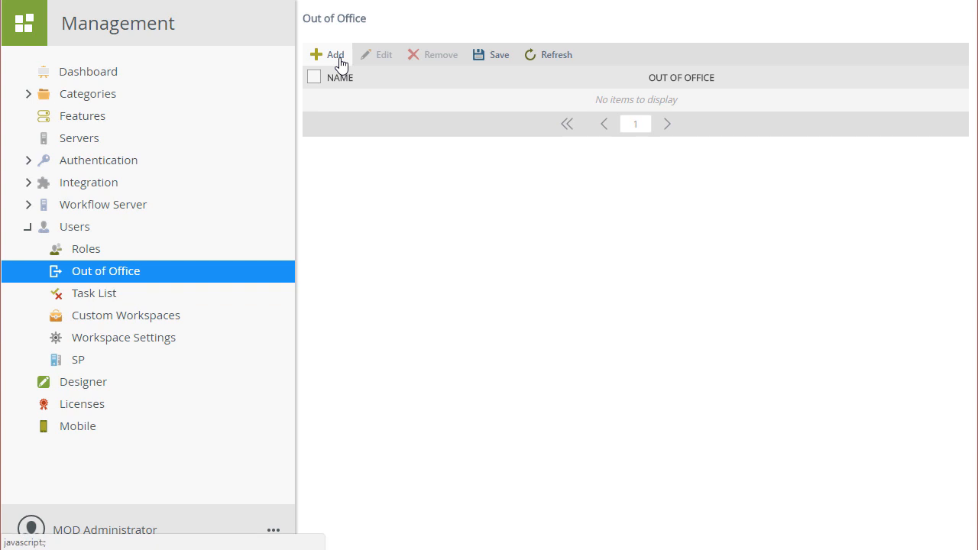
Step: Start a new out-of-office entry and search the user finder for 'kirs'
{"action": "left_click", "coordinate": [327, 55]}
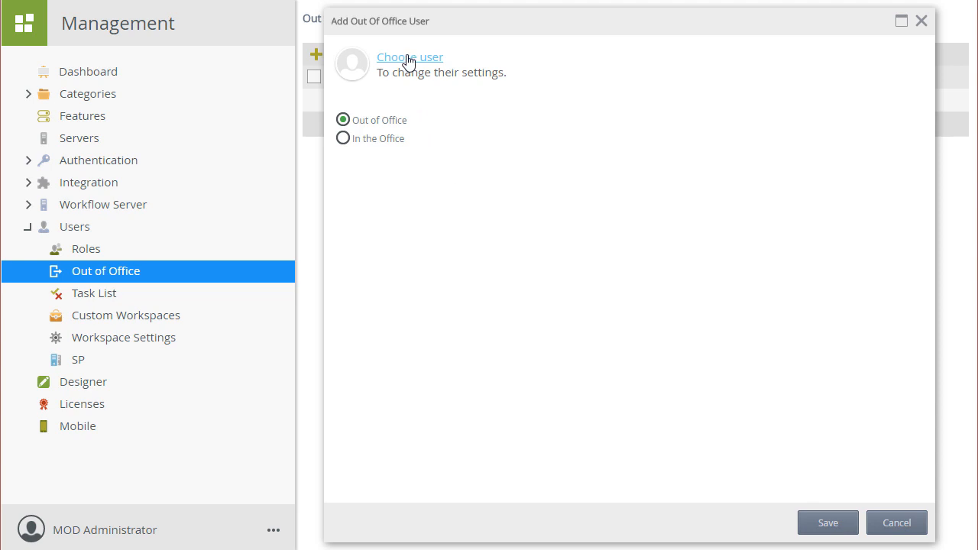
{"action": "left_click", "coordinate": [410, 57]}
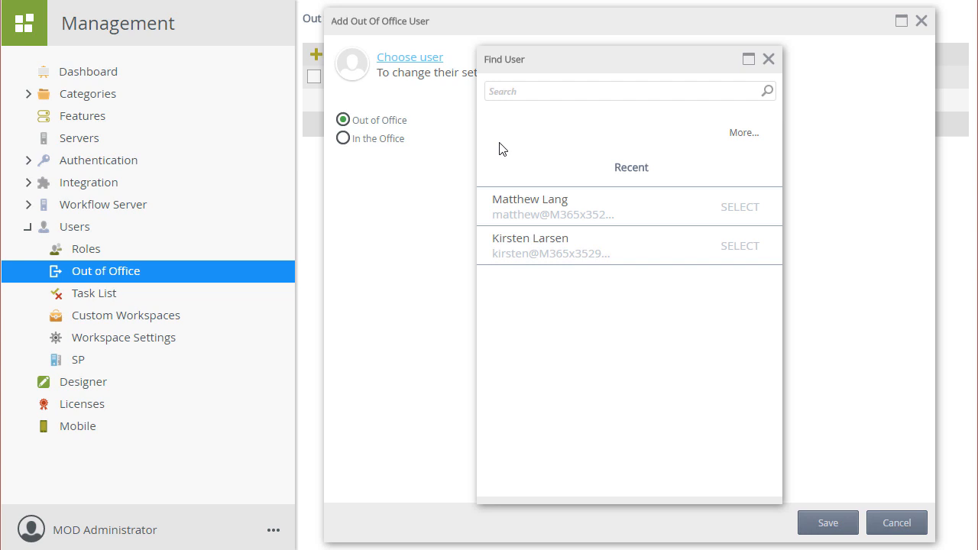
{"action": "left_click", "coordinate": [618, 90]}
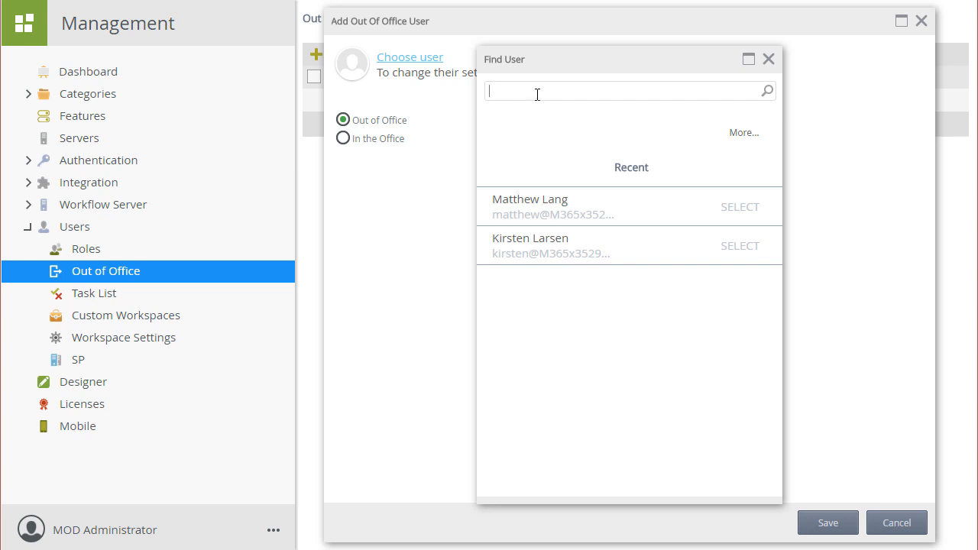
{"action": "type", "text": "kirsten"}
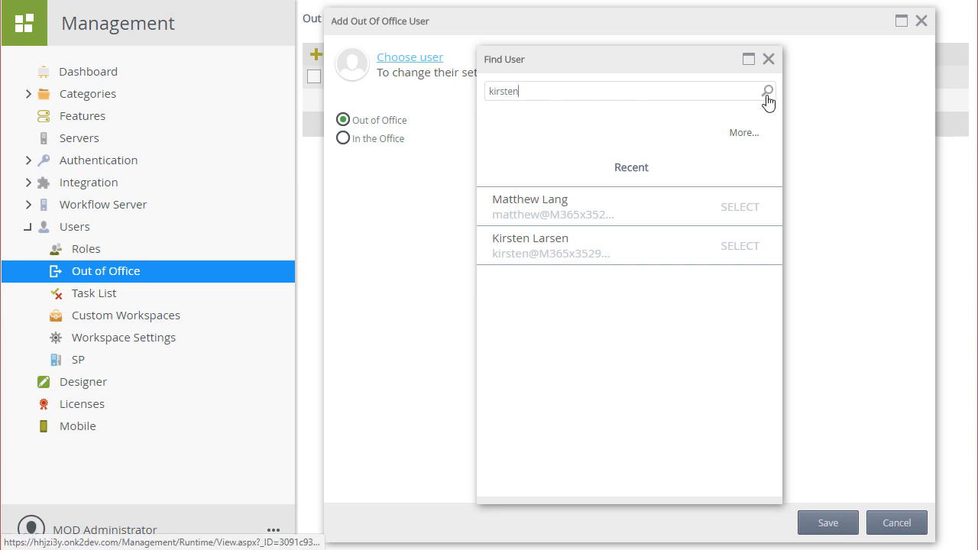
{"action": "left_click", "coordinate": [768, 91]}
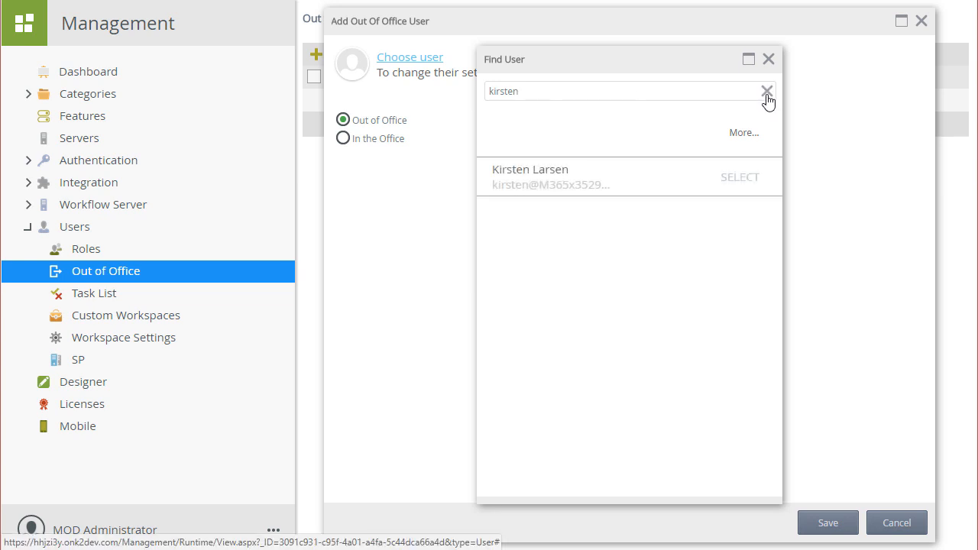
{"action": "mouse_move", "coordinate": [742, 133]}
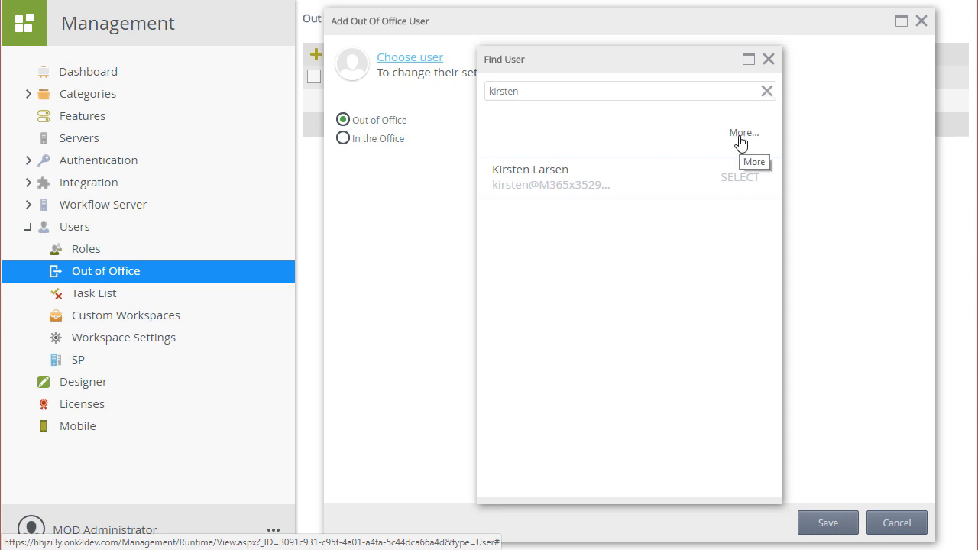
{"action": "left_click", "coordinate": [743, 132]}
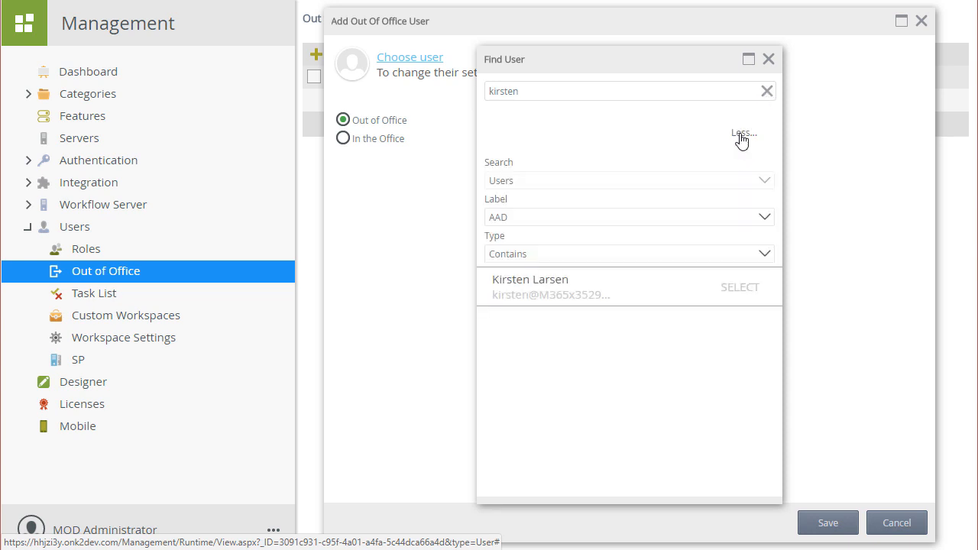
{"action": "mouse_move", "coordinate": [745, 144]}
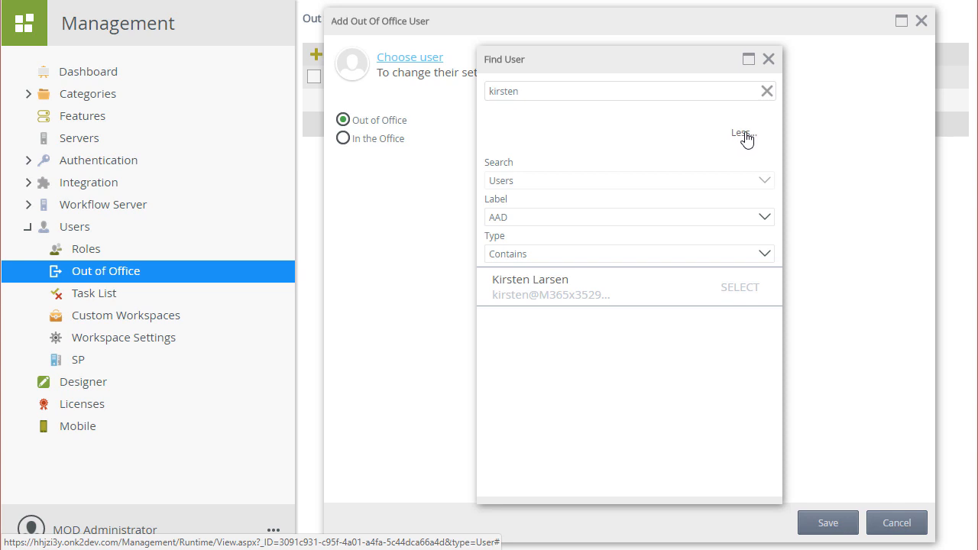
{"action": "left_click", "coordinate": [767, 91]}
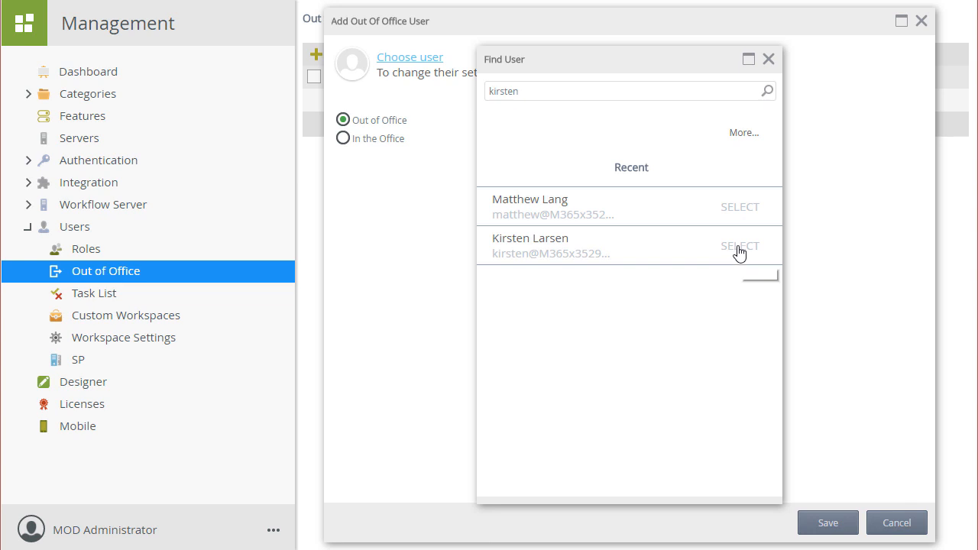
{"action": "mouse_move", "coordinate": [738, 252]}
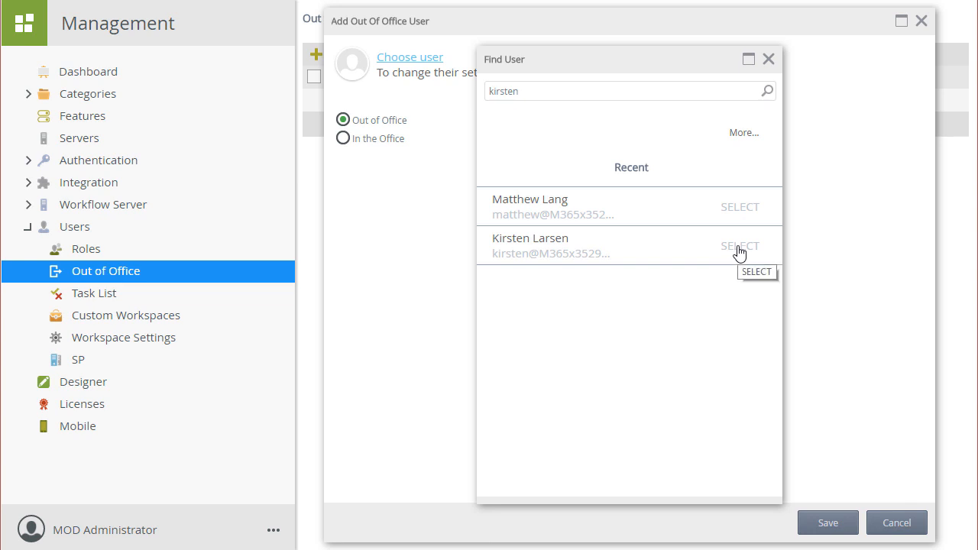
{"action": "left_click", "coordinate": [739, 246]}
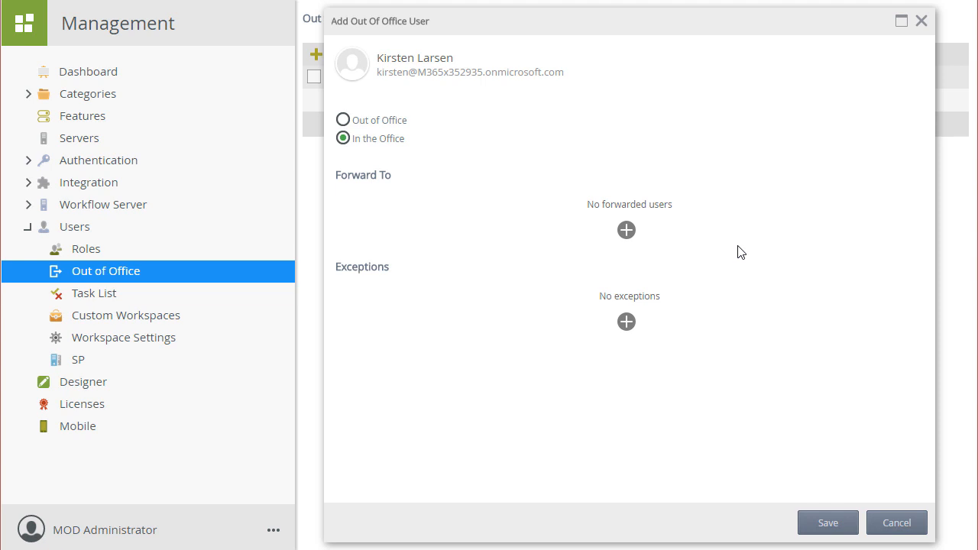
{"action": "mouse_move", "coordinate": [626, 230]}
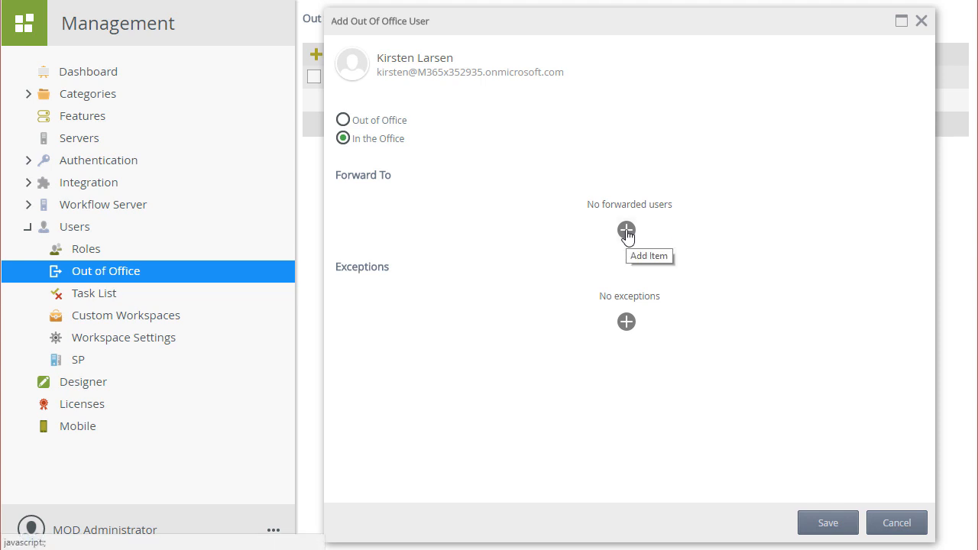
{"action": "left_click", "coordinate": [626, 231]}
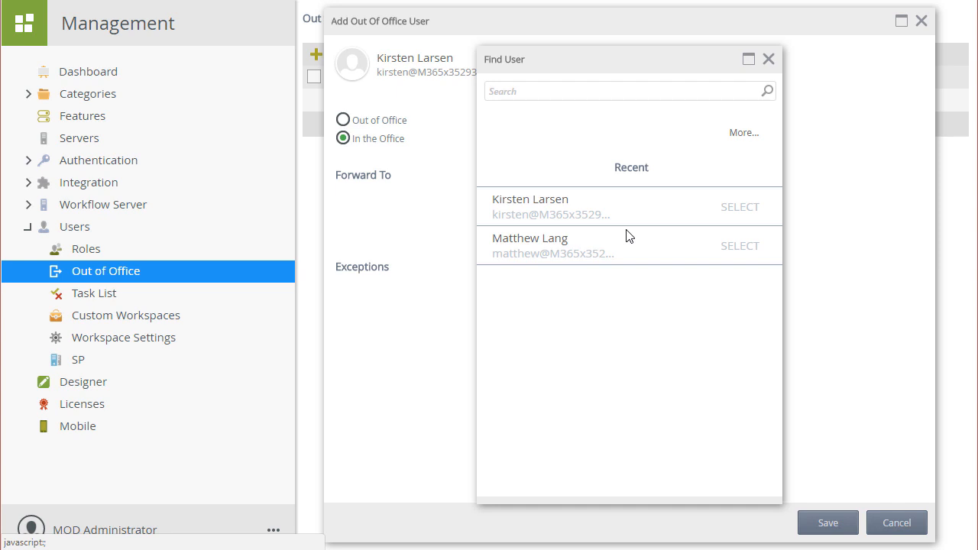
{"action": "mouse_move", "coordinate": [739, 245]}
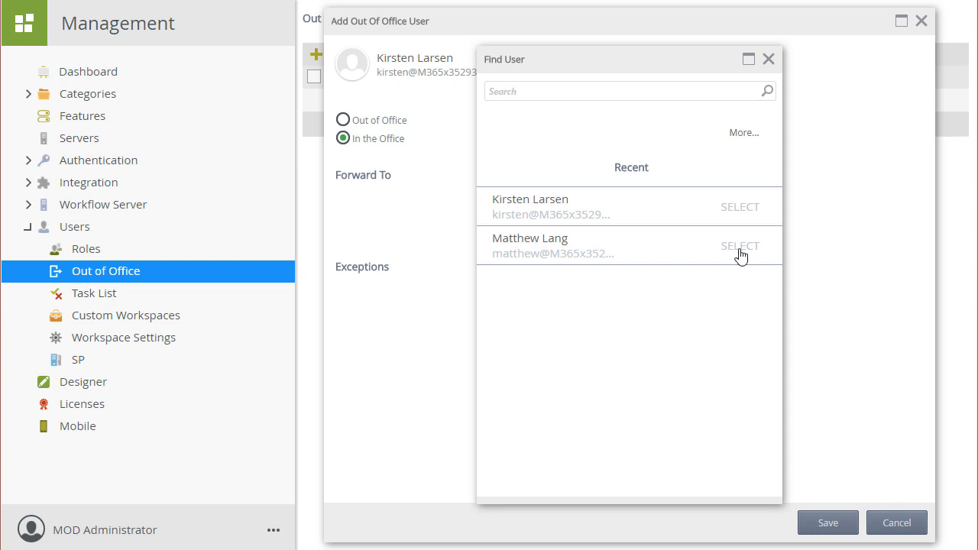
{"action": "mouse_move", "coordinate": [739, 245]}
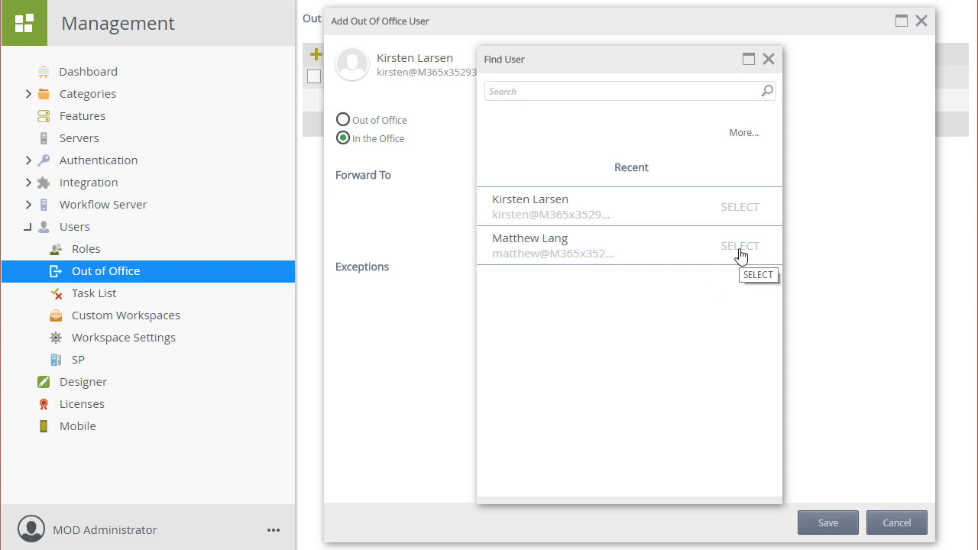
{"action": "mouse_move", "coordinate": [738, 252]}
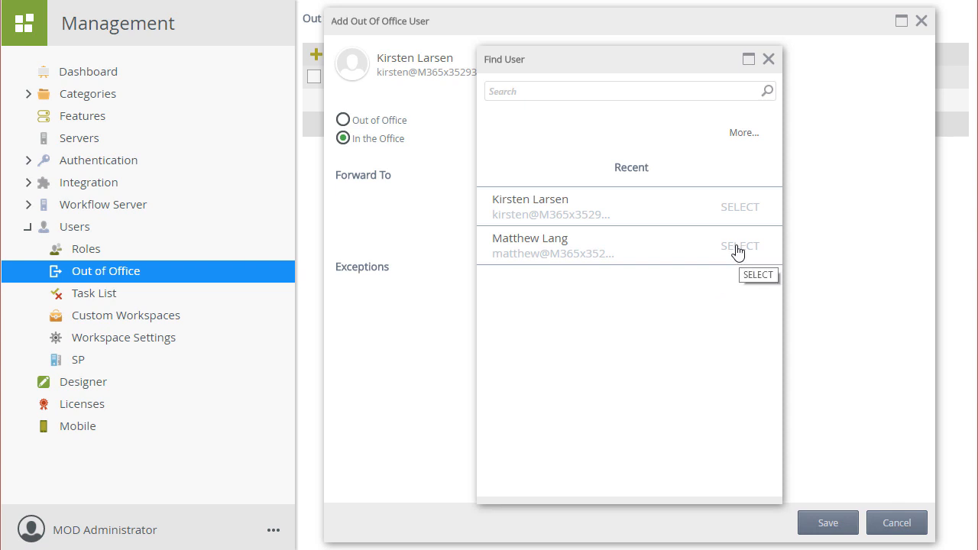
{"action": "left_click", "coordinate": [738, 246]}
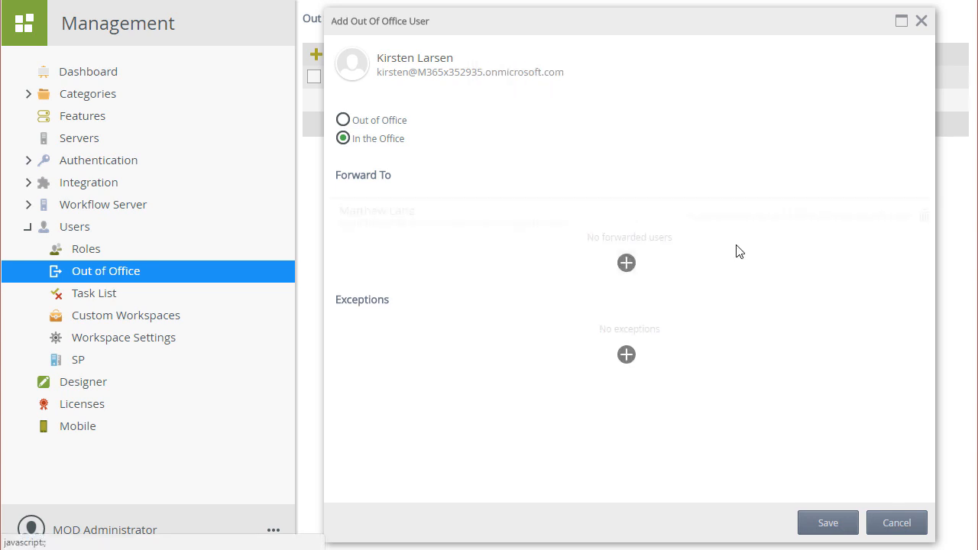
{"action": "left_click", "coordinate": [626, 263]}
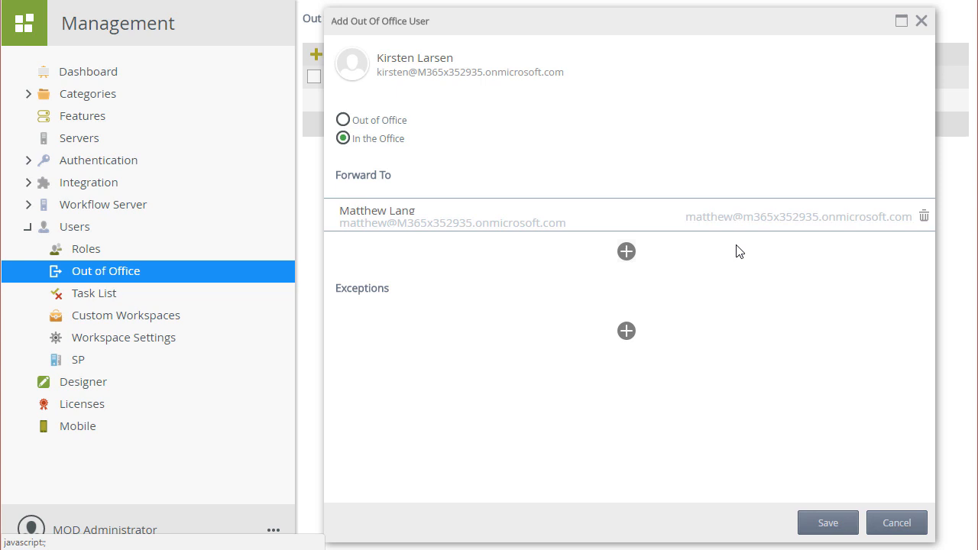
{"action": "mouse_move", "coordinate": [625, 330]}
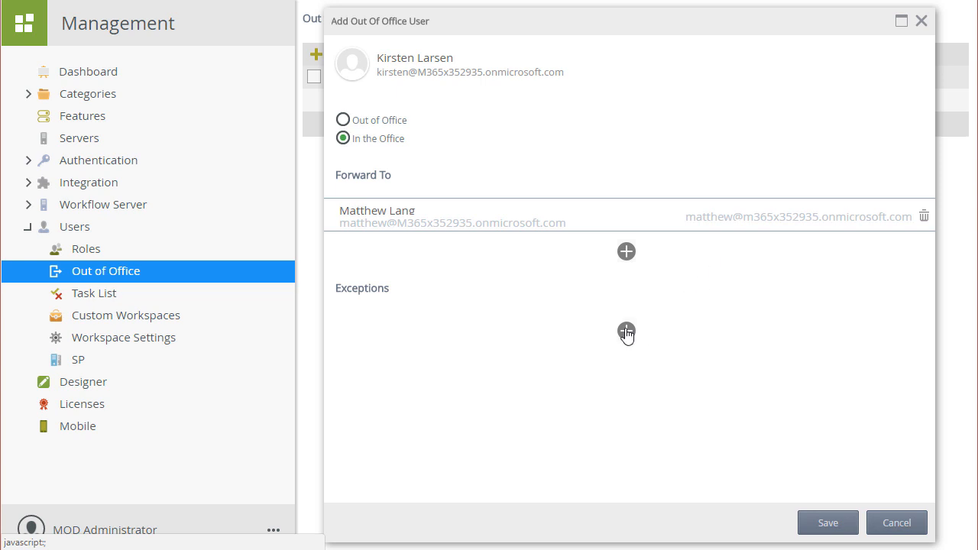
Step: Add an exception named 'Leave Request Approval Tasks' for the Leave Request process
{"action": "left_click", "coordinate": [625, 332]}
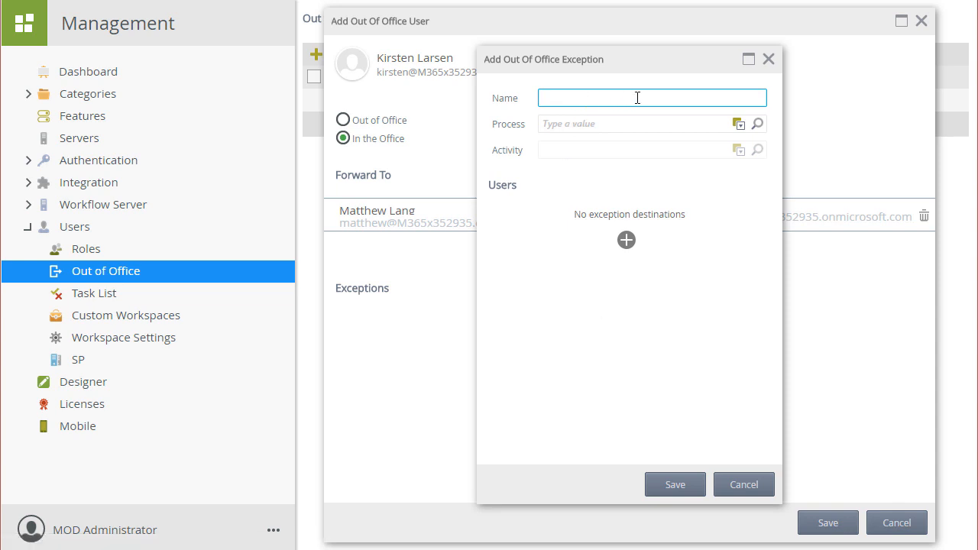
{"action": "type", "text": "Leave Request Approval Tasks"}
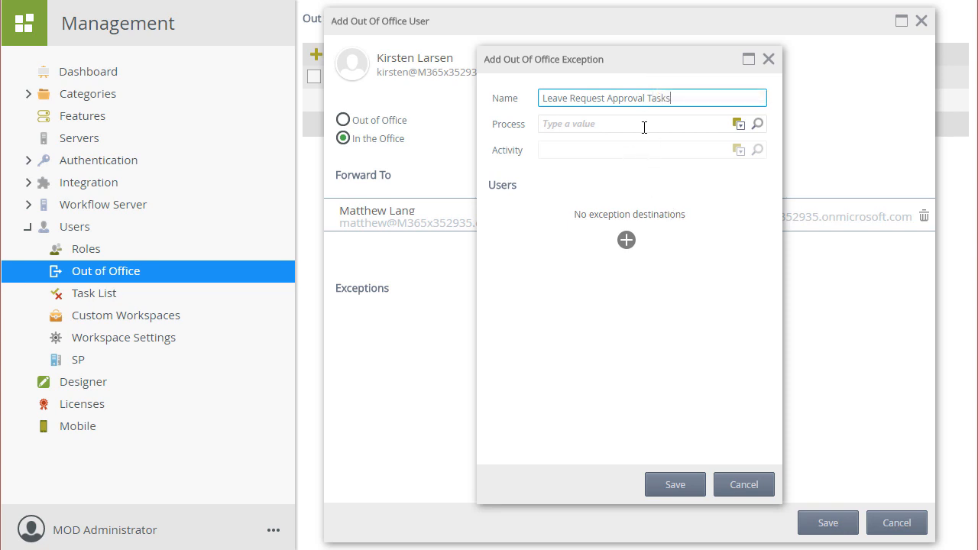
{"action": "left_click", "coordinate": [756, 123]}
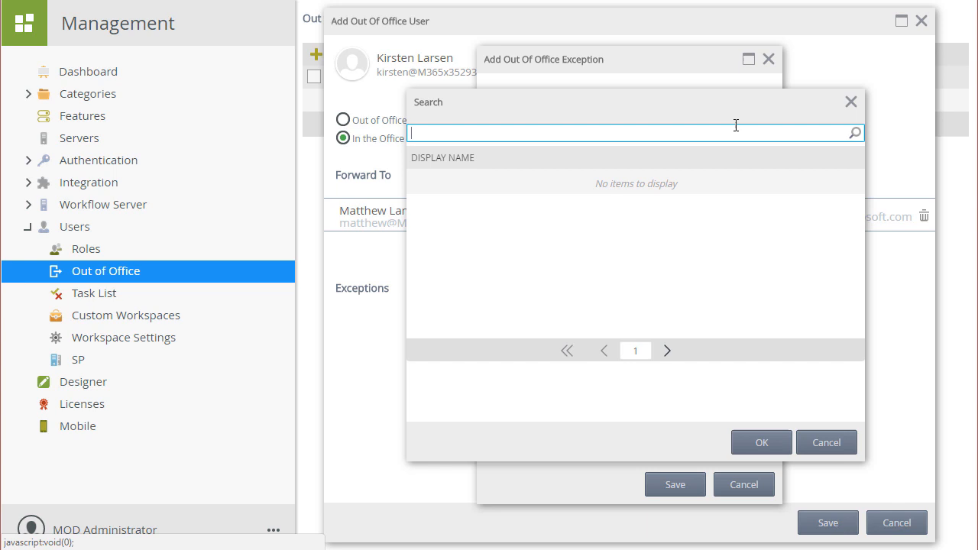
{"action": "type", "text": "Leave Request"}
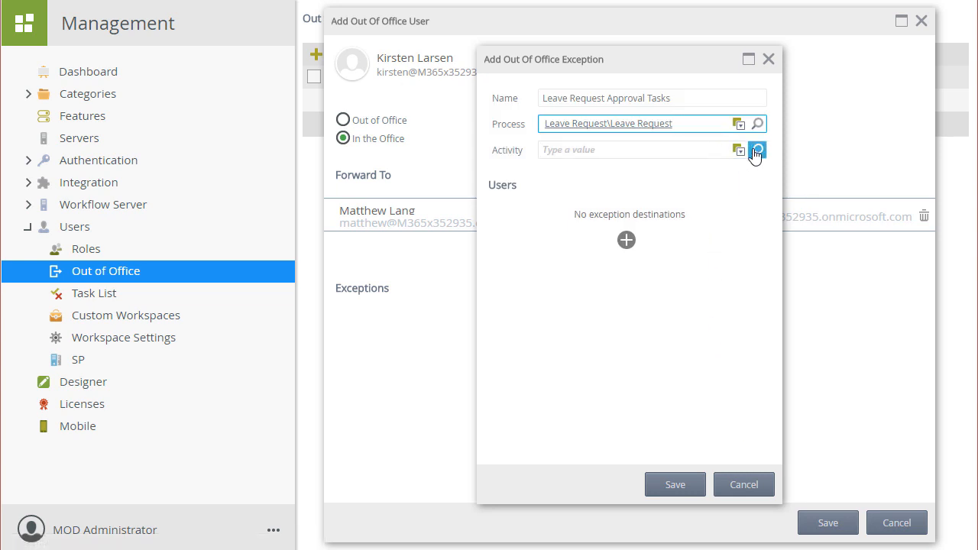
Step: Set the exception's activity to Leave Request Approval and begin adding a recipient
{"action": "left_click", "coordinate": [756, 150]}
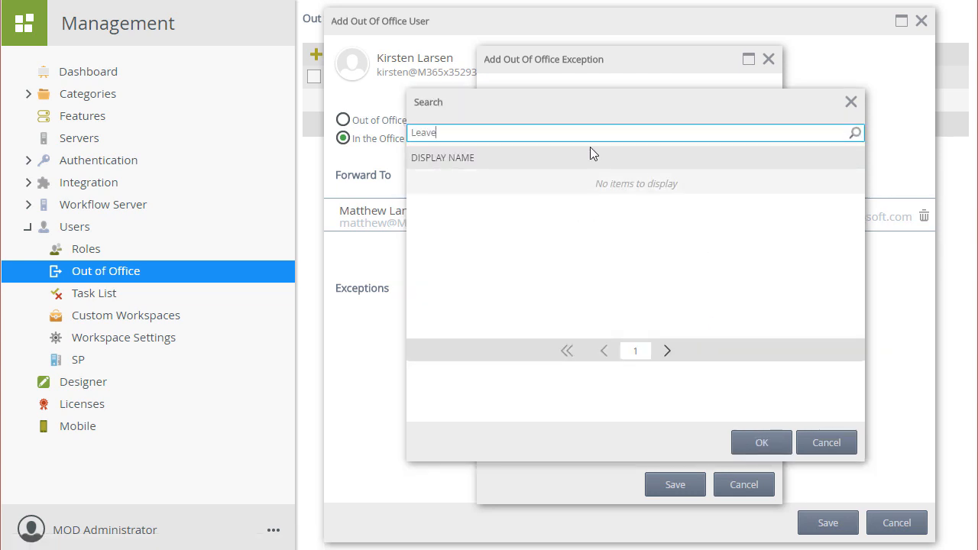
{"action": "left_click", "coordinate": [854, 132]}
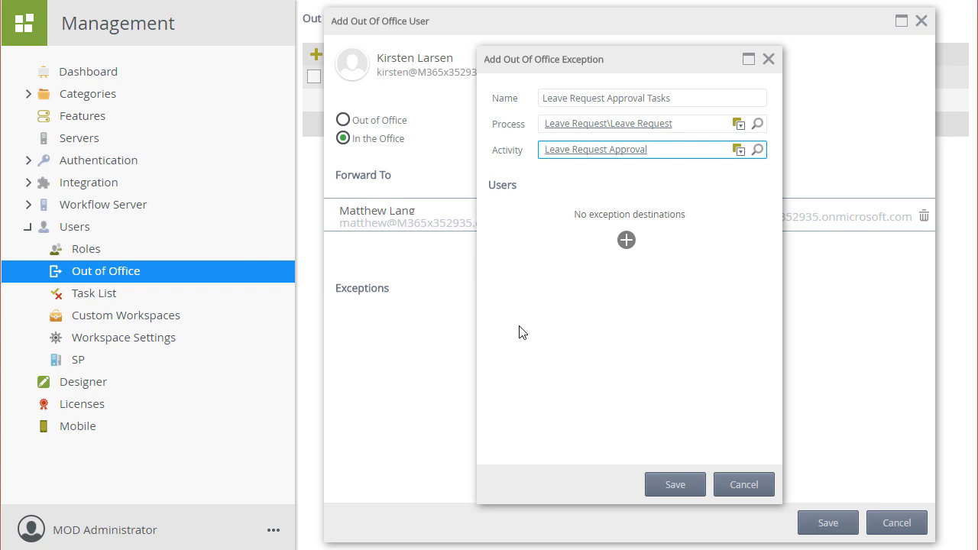
{"action": "mouse_move", "coordinate": [632, 277]}
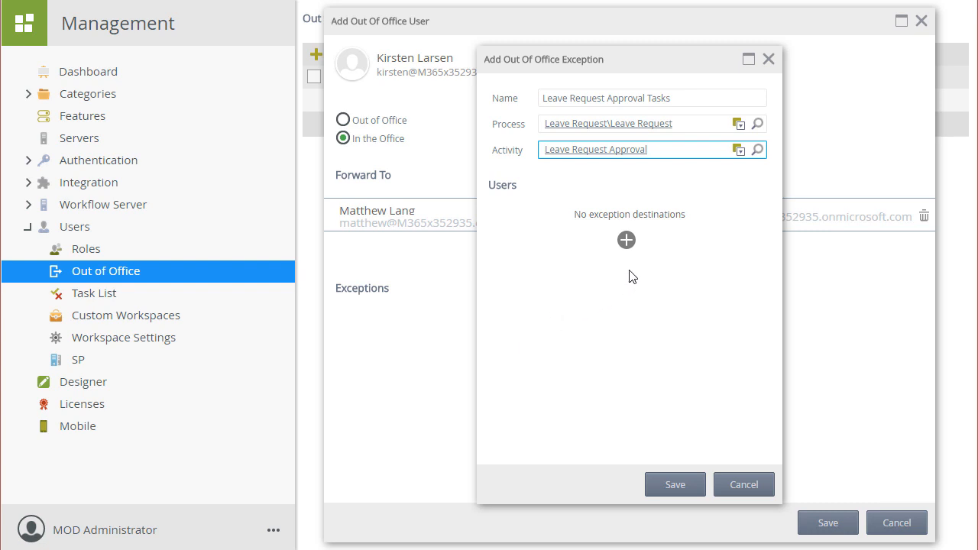
{"action": "left_click", "coordinate": [626, 240]}
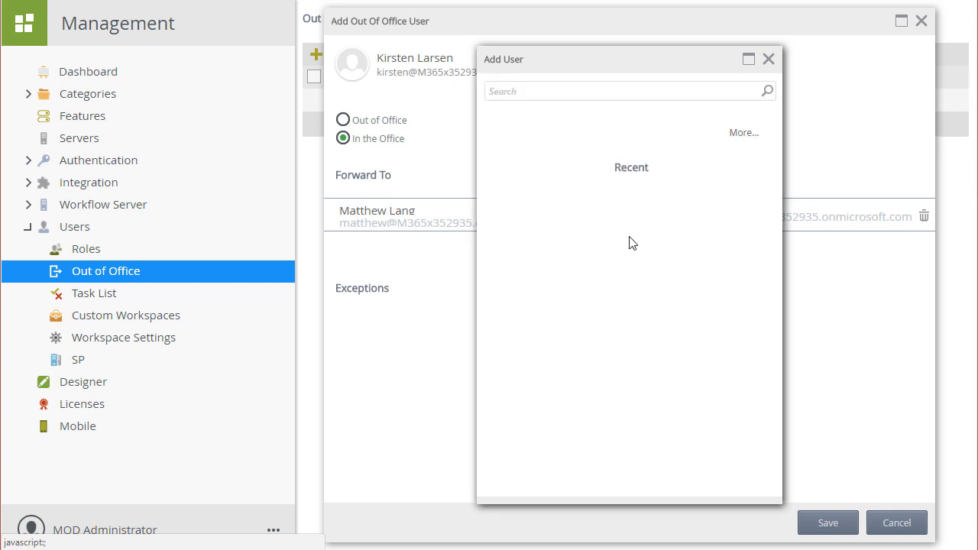
{"action": "type", "text": "Ml"}
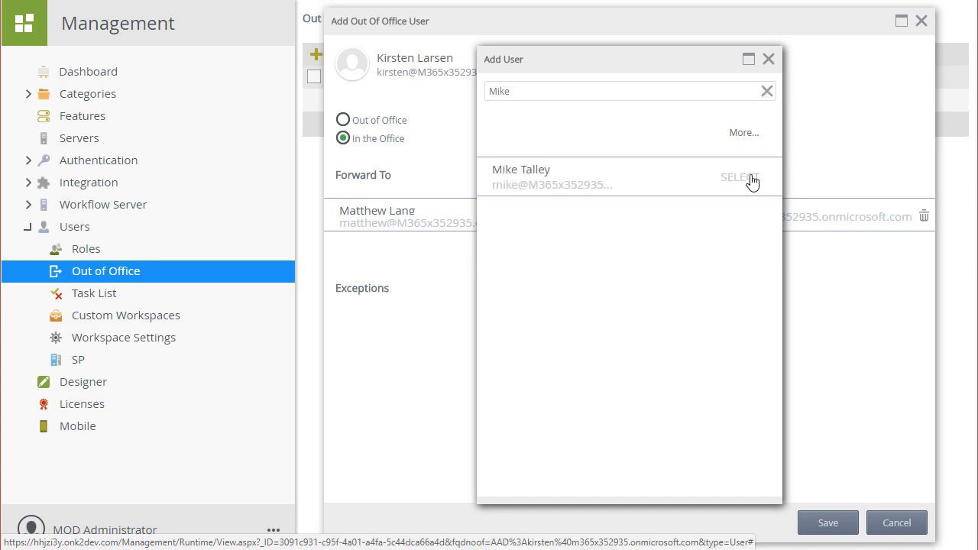
{"action": "left_click", "coordinate": [738, 177]}
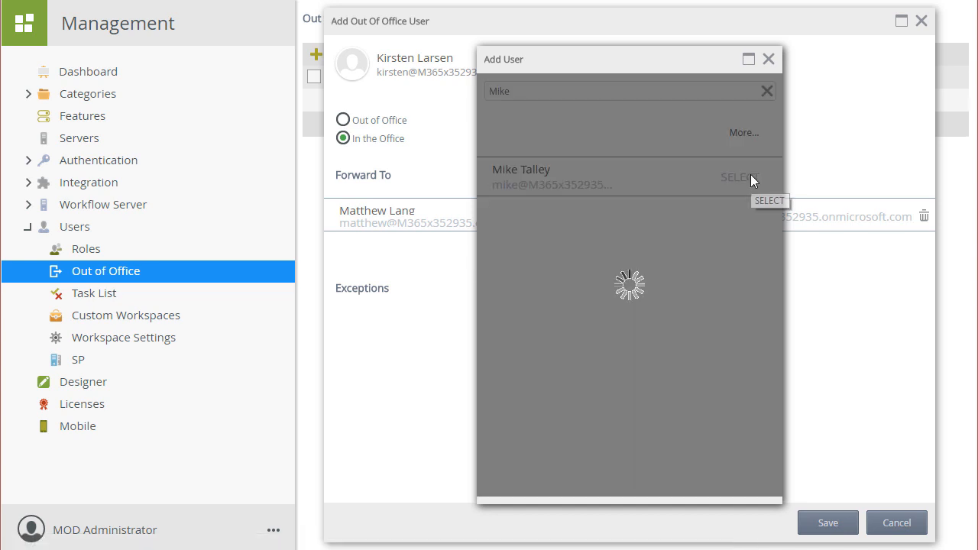
{"action": "left_click", "coordinate": [740, 176]}
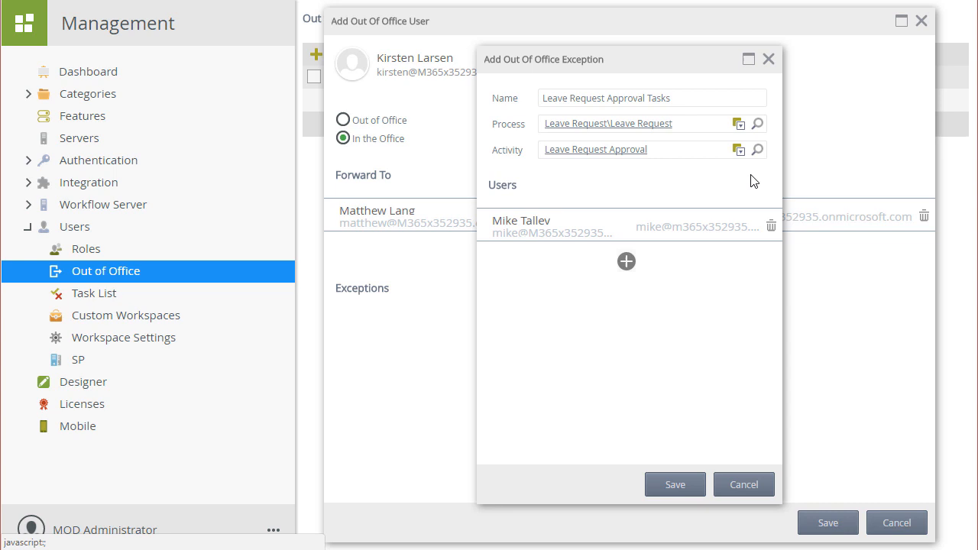
{"action": "mouse_move", "coordinate": [696, 383]}
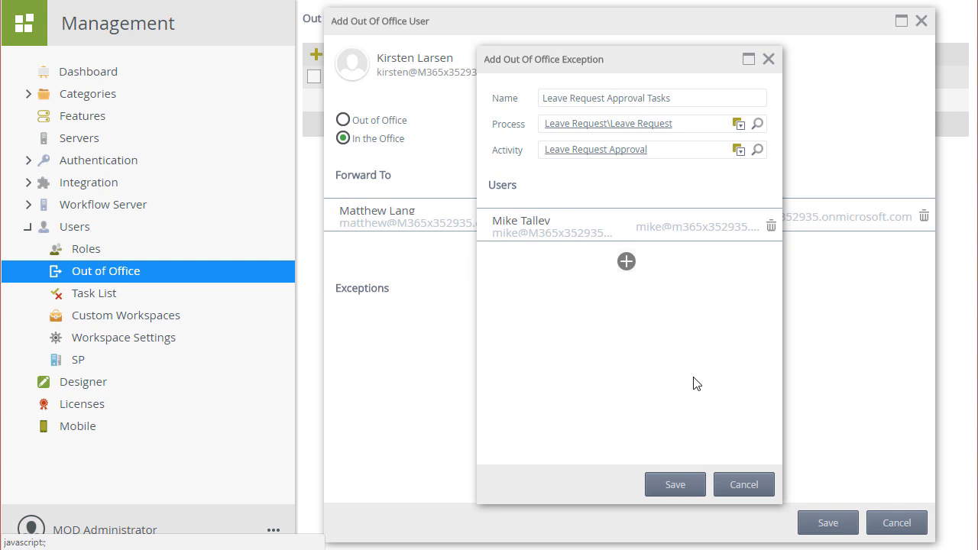
{"action": "left_click", "coordinate": [743, 485]}
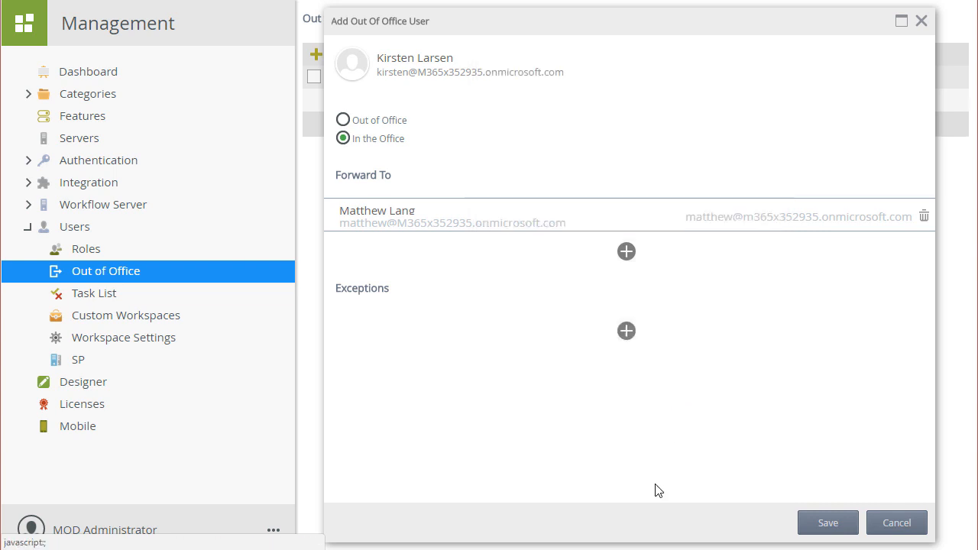
{"action": "left_click", "coordinate": [625, 330]}
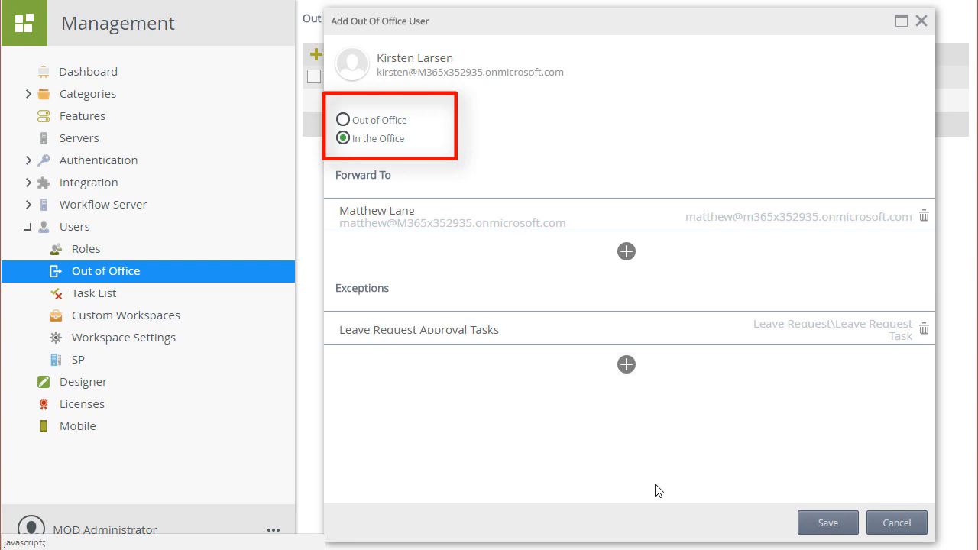
{"action": "mouse_move", "coordinate": [780, 486]}
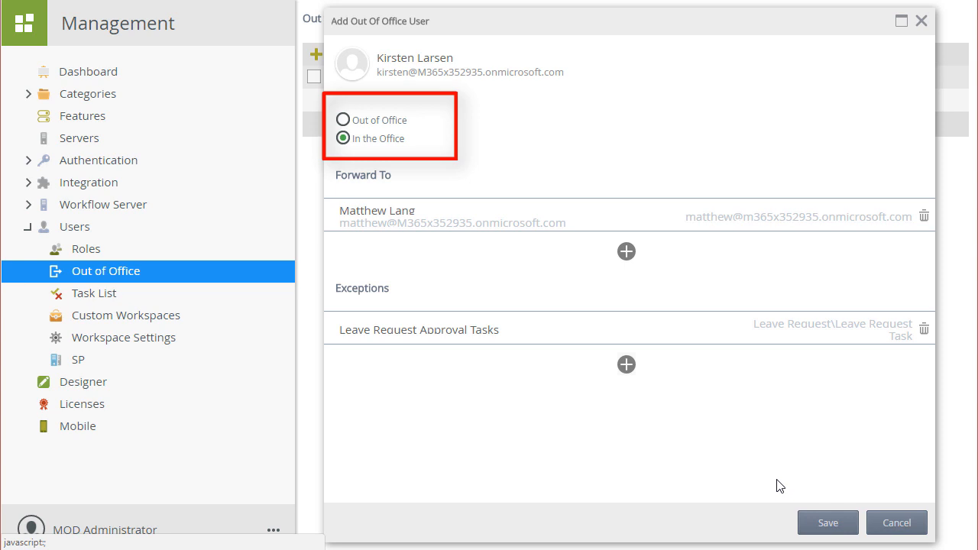
{"action": "mouse_move", "coordinate": [921, 513]}
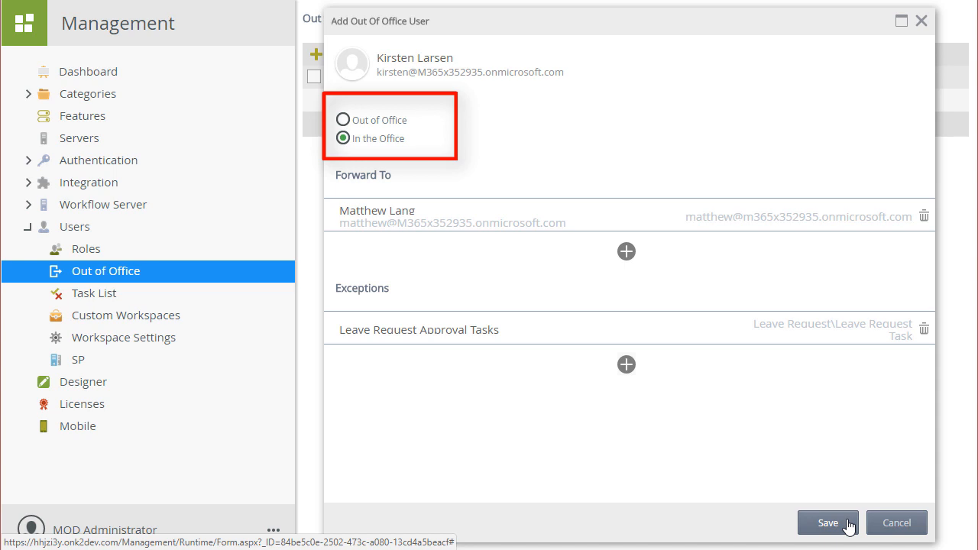
{"action": "left_click", "coordinate": [828, 522]}
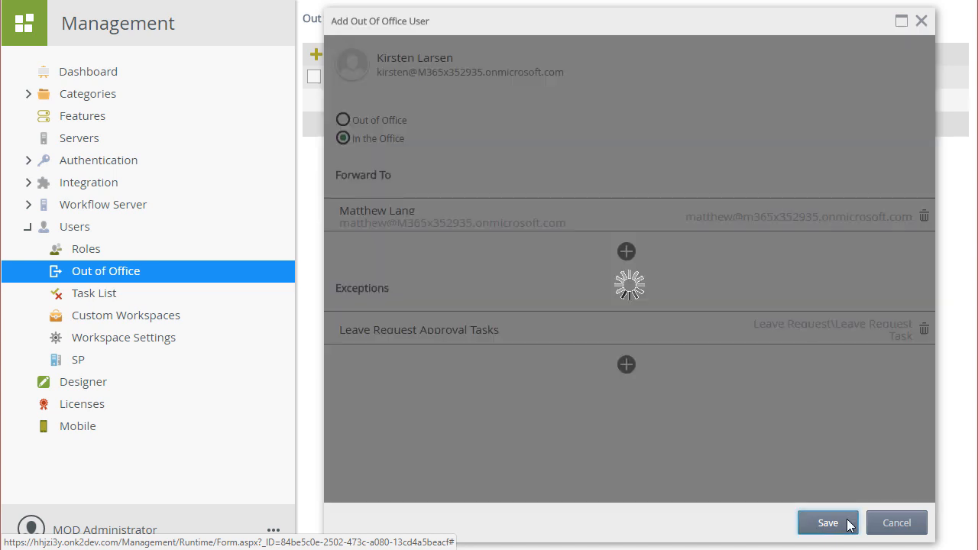
{"action": "left_click", "coordinate": [827, 522]}
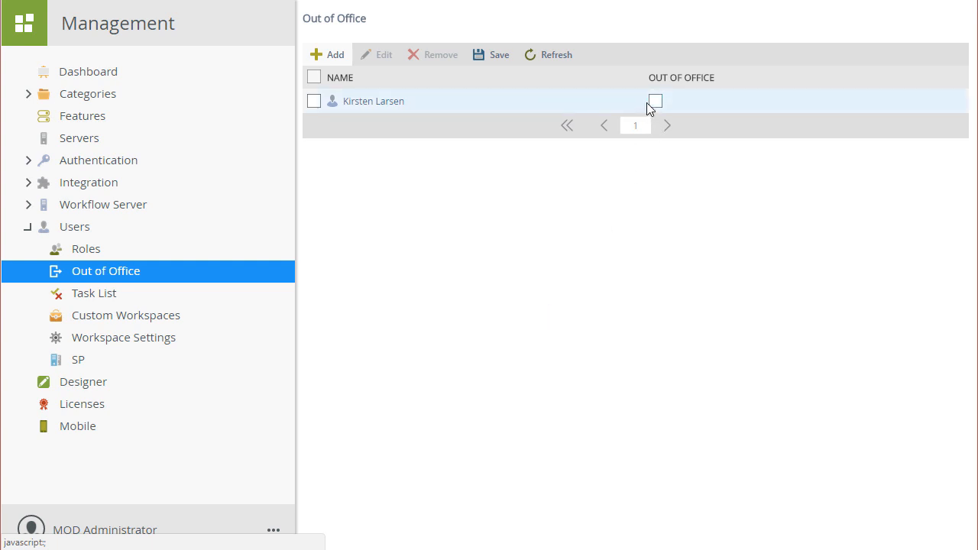
{"action": "left_click", "coordinate": [655, 101]}
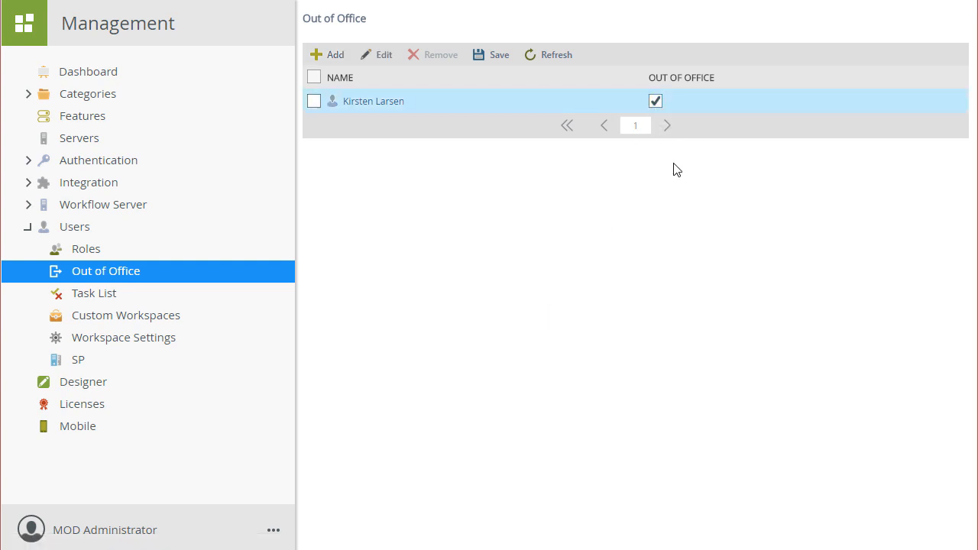
{"action": "mouse_move", "coordinate": [505, 93]}
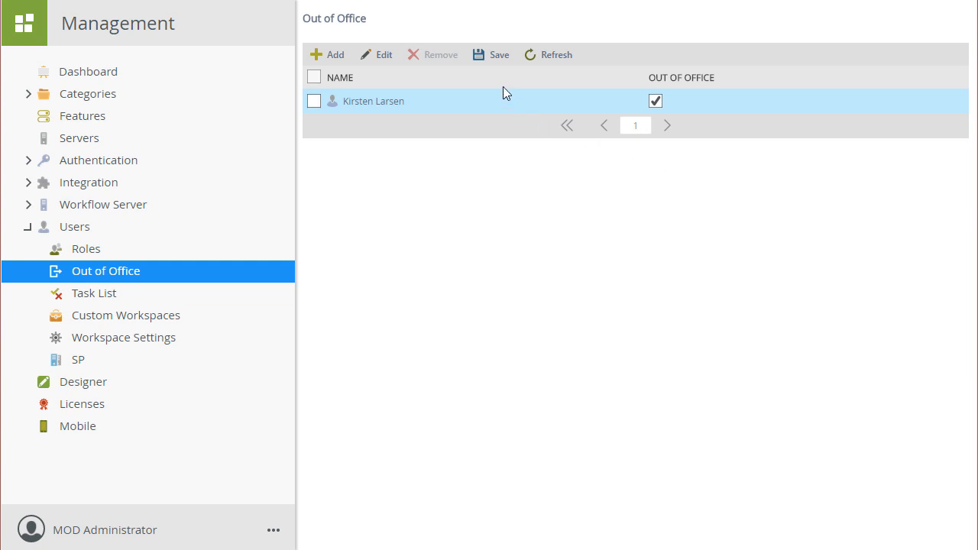
{"action": "left_click", "coordinate": [491, 55]}
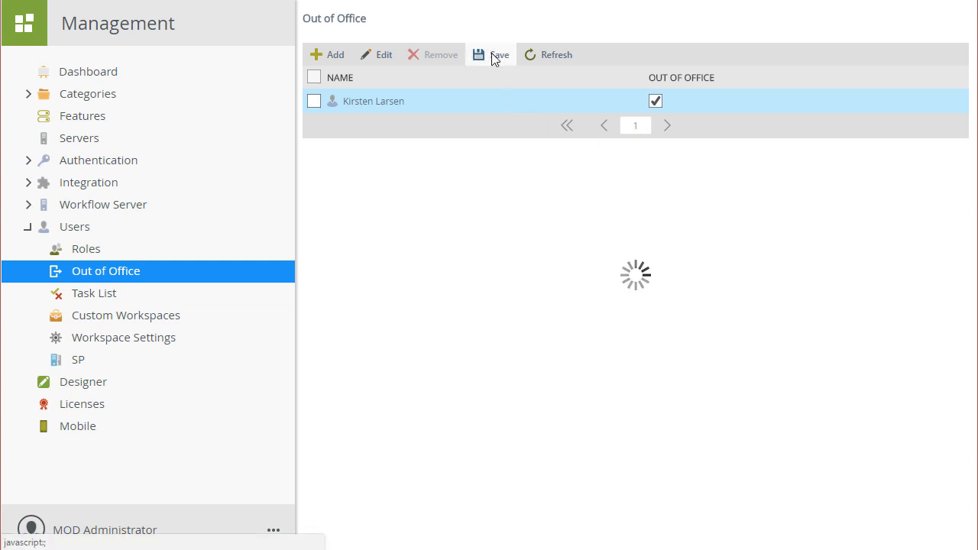
{"action": "left_click", "coordinate": [490, 54]}
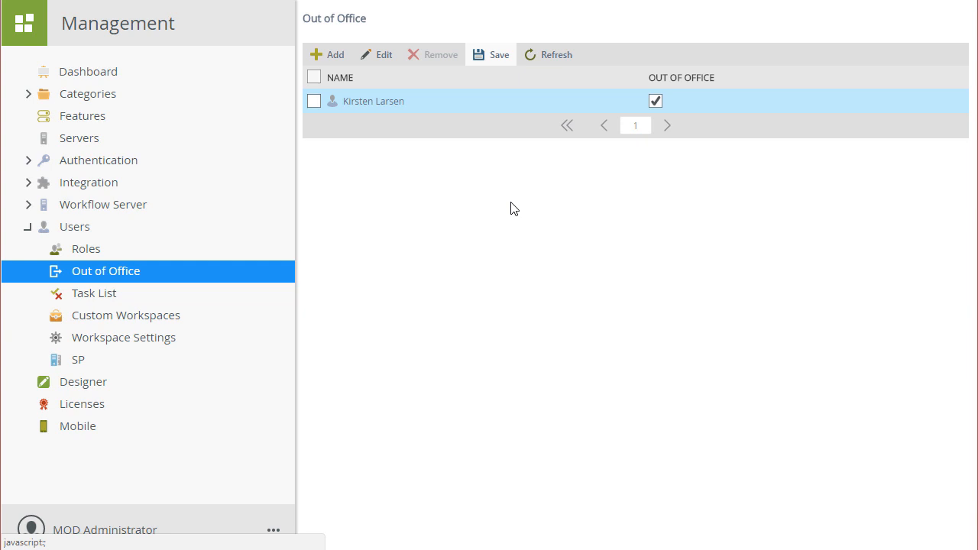